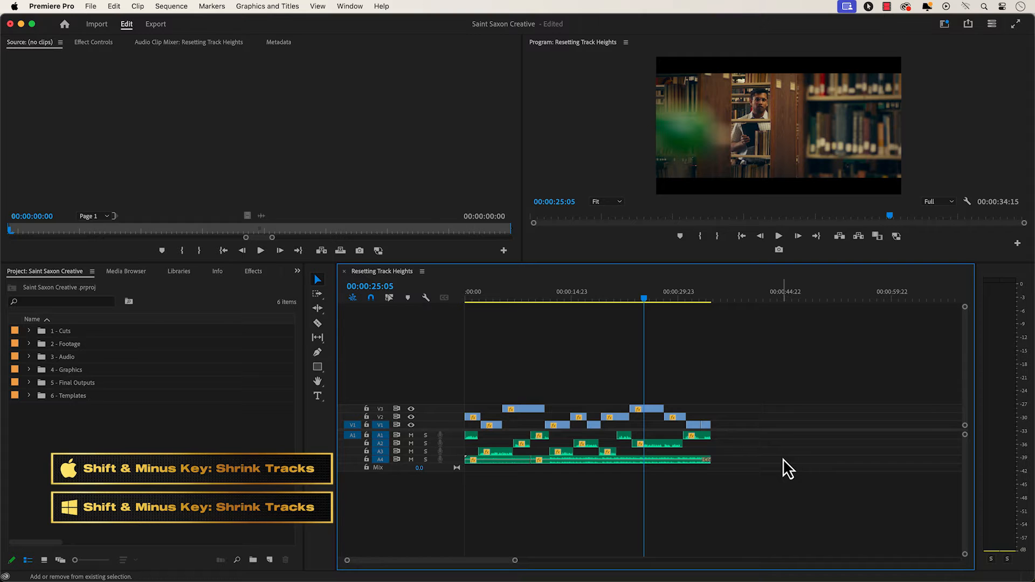
Step: Focus the Resetting Track Heights timeline so all track heights can be shrunk with Shift+Minus
click(546, 496)
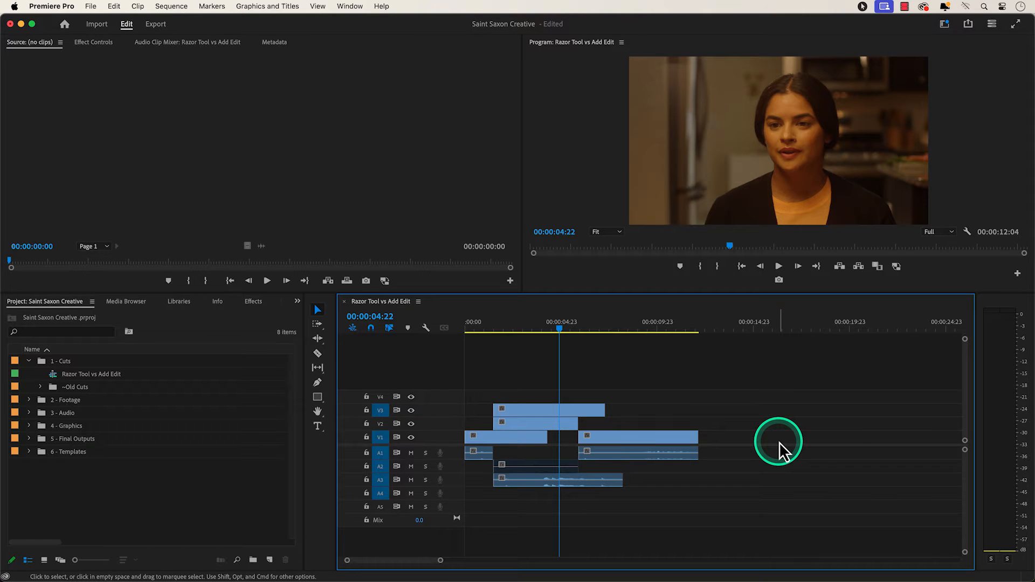
Step: Split the V3 clip into two pieces with the Razor tool (C)
key(c)
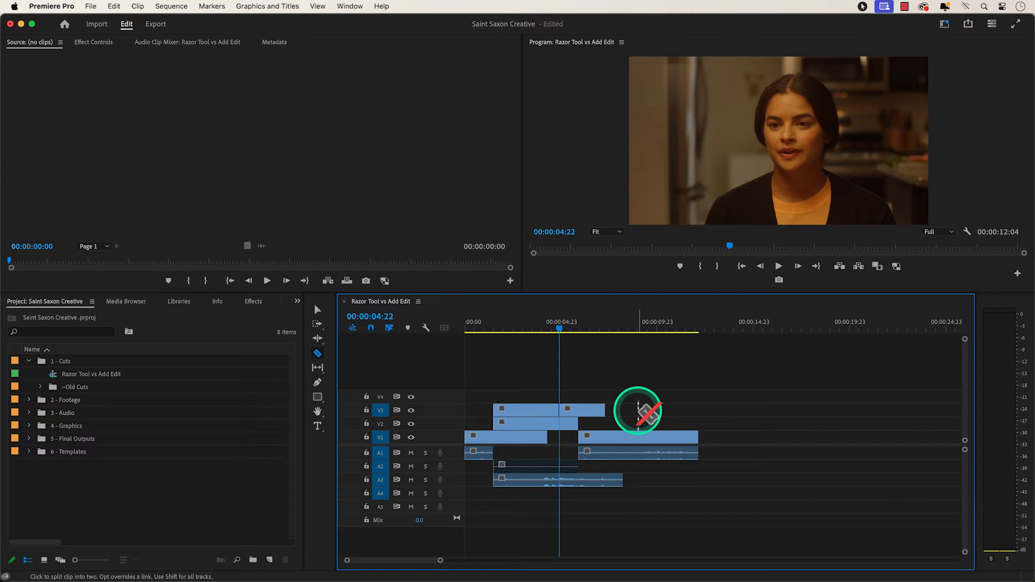
click(559, 410)
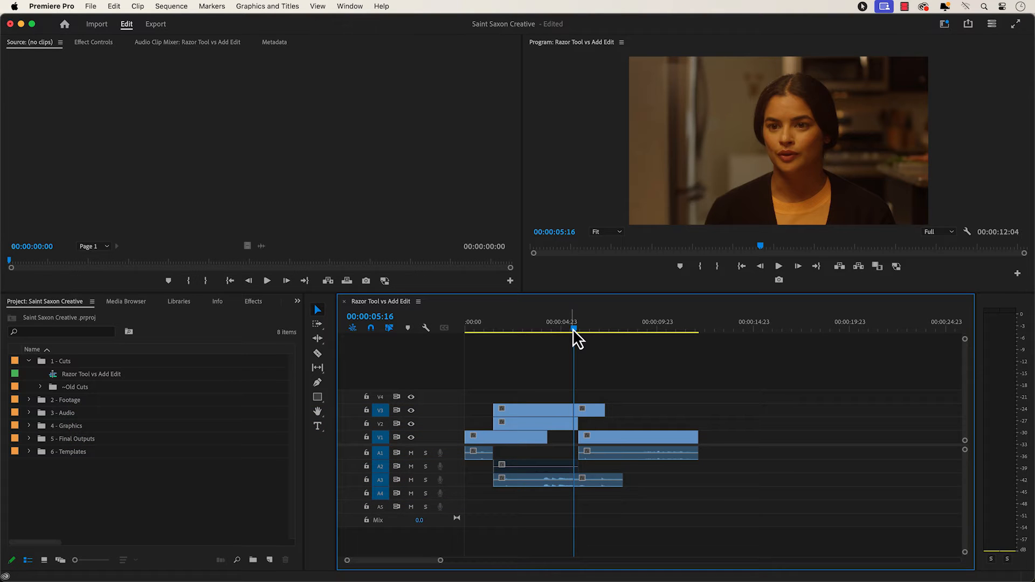
Step: Move the playhead near 00:00:05:16 so Add Edit cuts through the stacked clips there
click(614, 330)
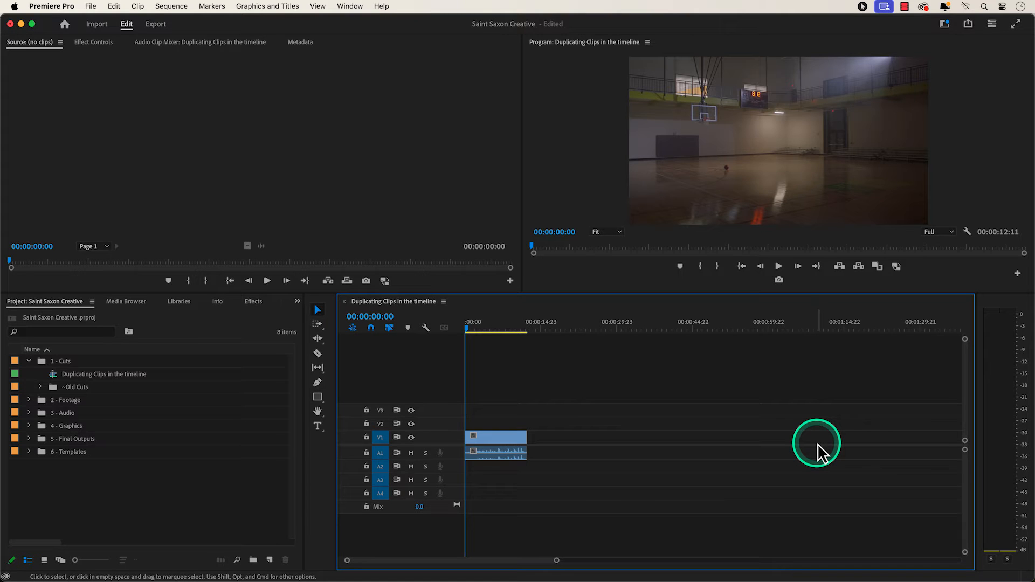
Step: Duplicate the basketball-court clip by Option-dragging a copy further along the track
click(496, 437)
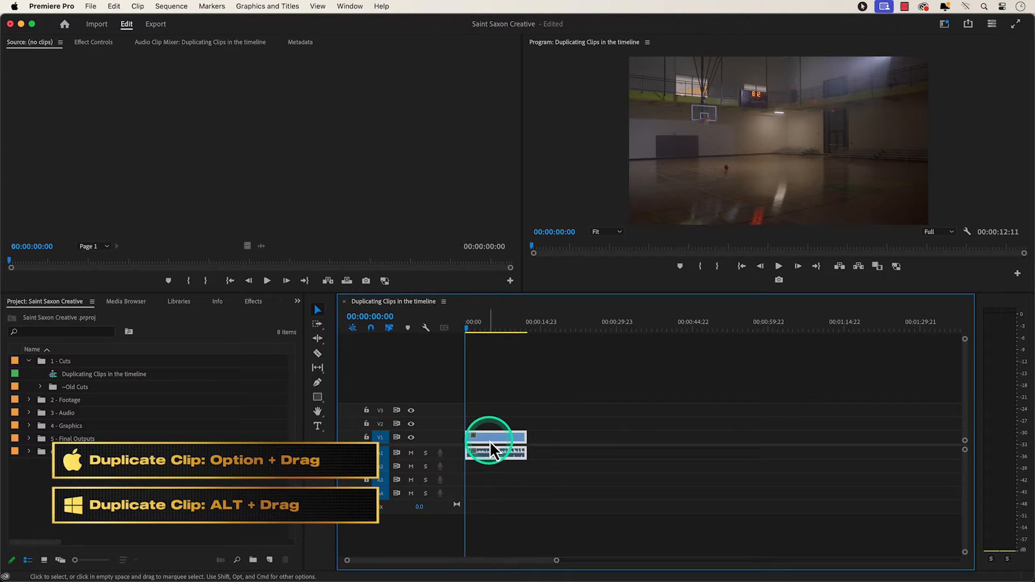
drag(492, 446, 525, 449)
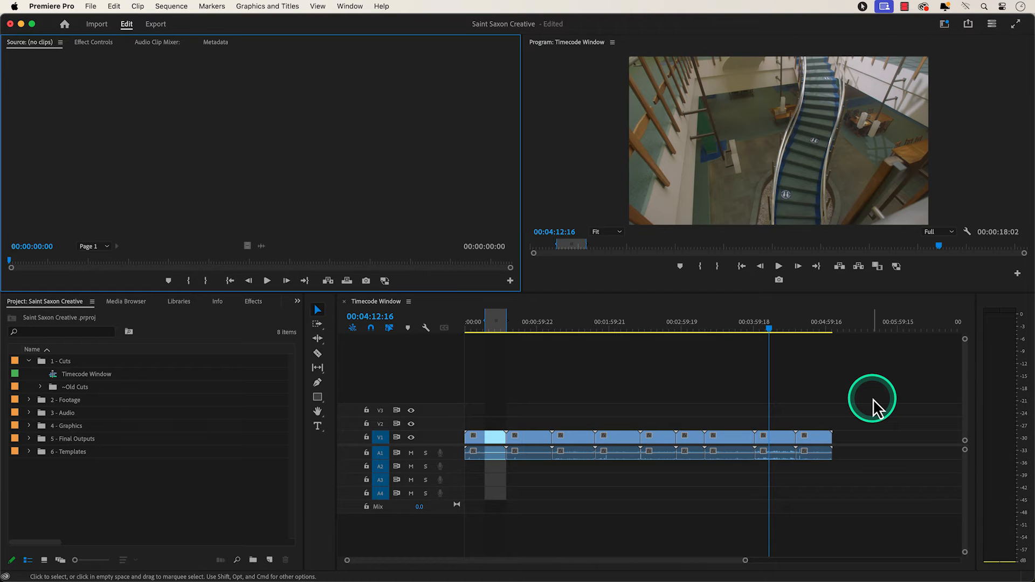
mouse_move(359, 5)
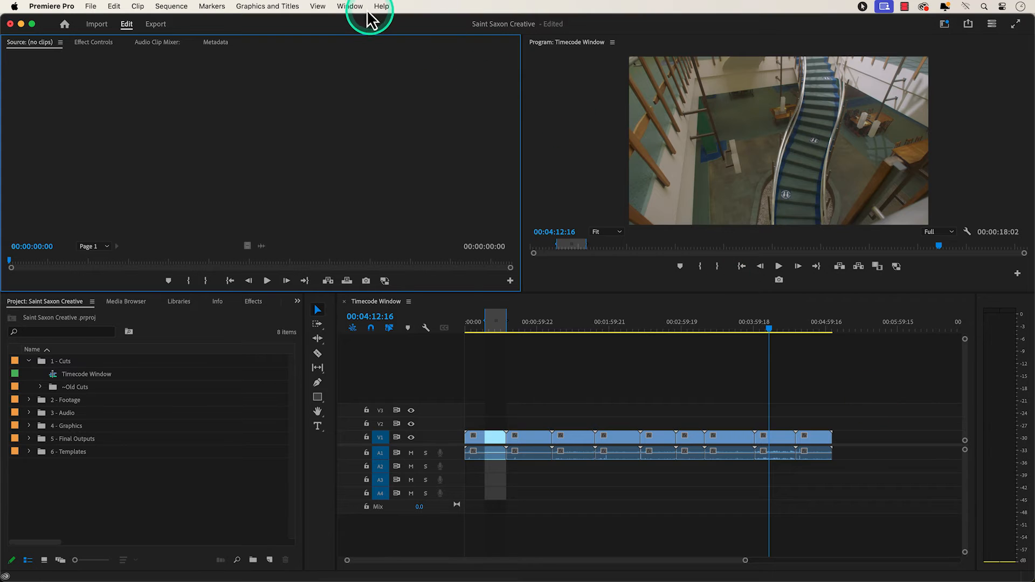
Step: Show the Window menu's panel list to locate the Timecode panel
click(350, 6)
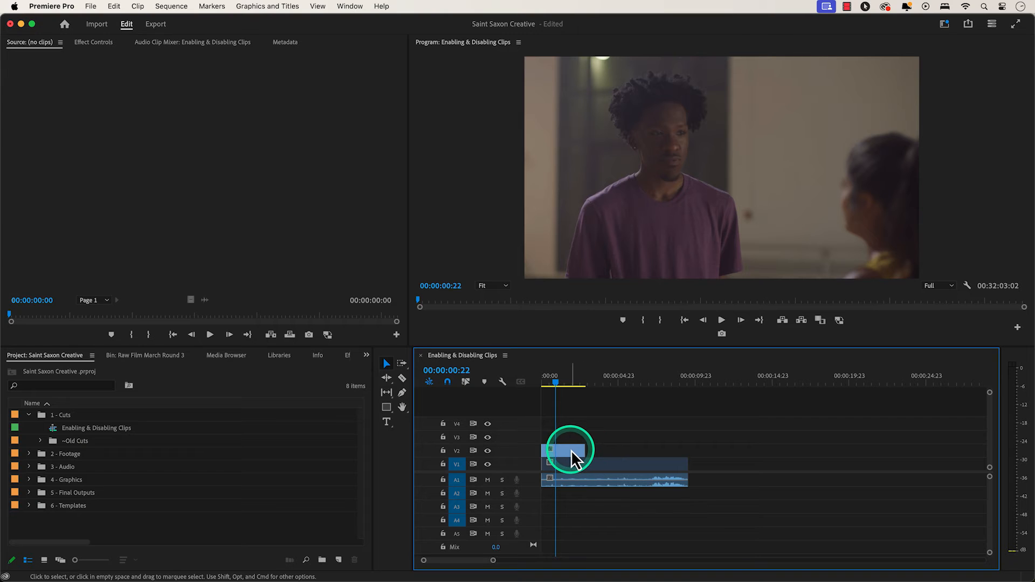
Step: Disable the stacked clips via their context menu, then reopen it to show the Enable option
right_click(566, 452)
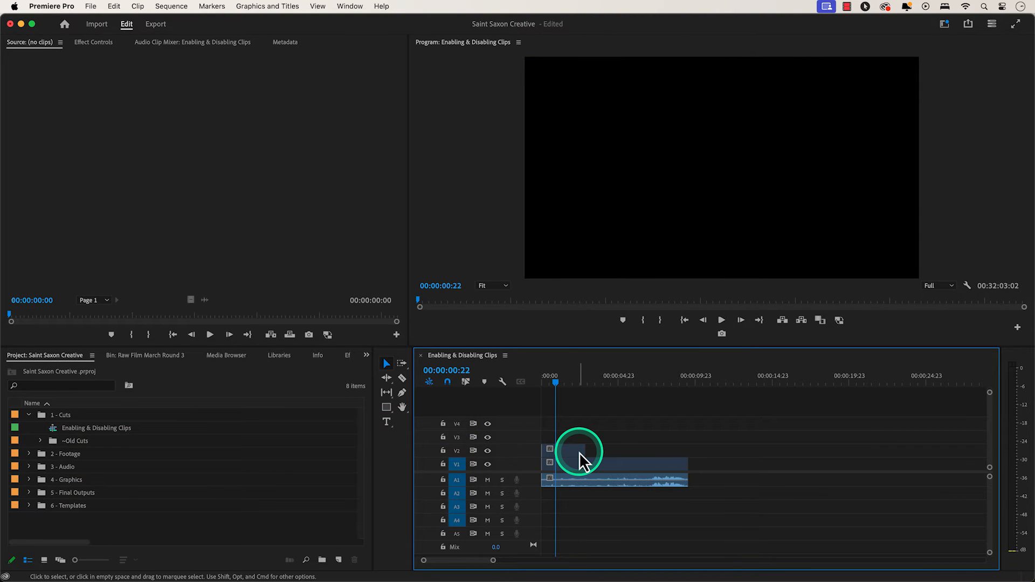
right_click(577, 456)
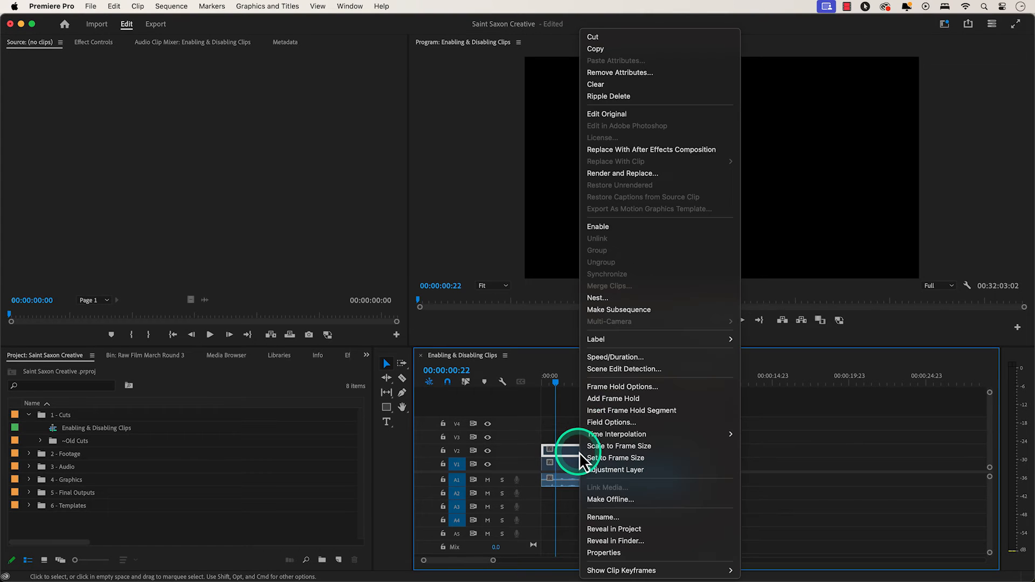
mouse_move(678, 226)
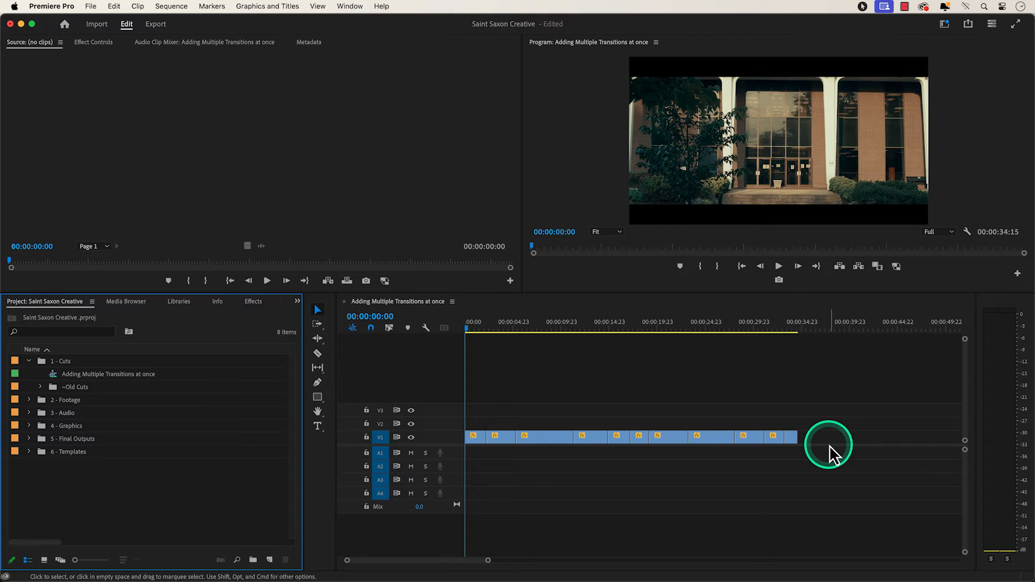
Step: Find Dip to Black in the Effects panel and apply it to the first clip's start, leaving it selected
click(354, 6)
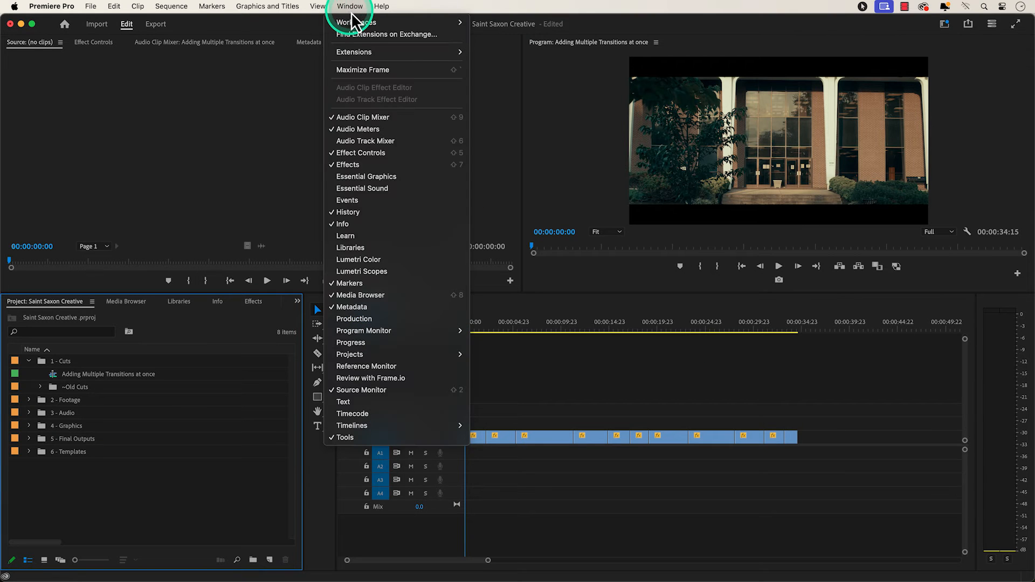
mouse_move(423, 166)
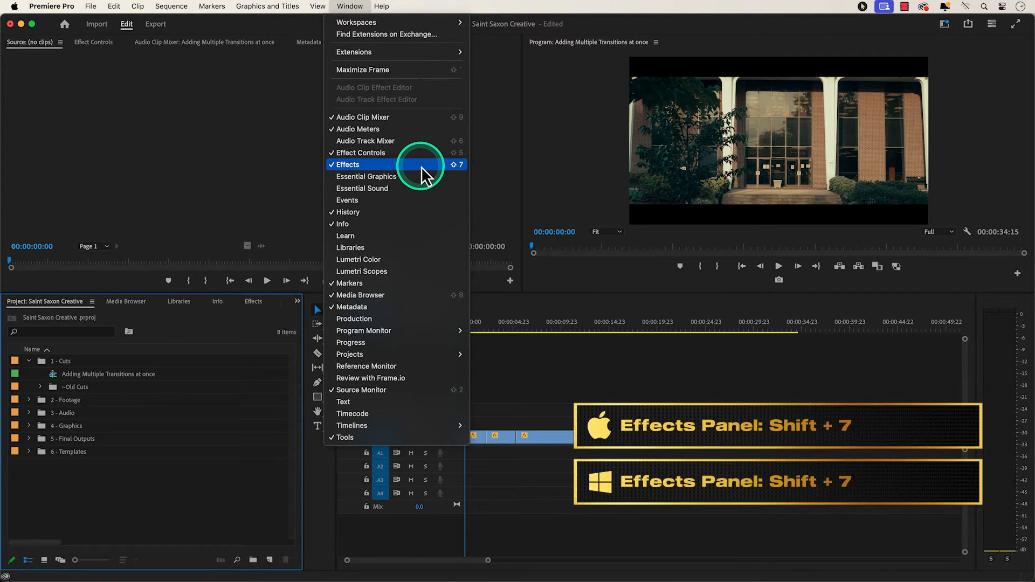
click(345, 164)
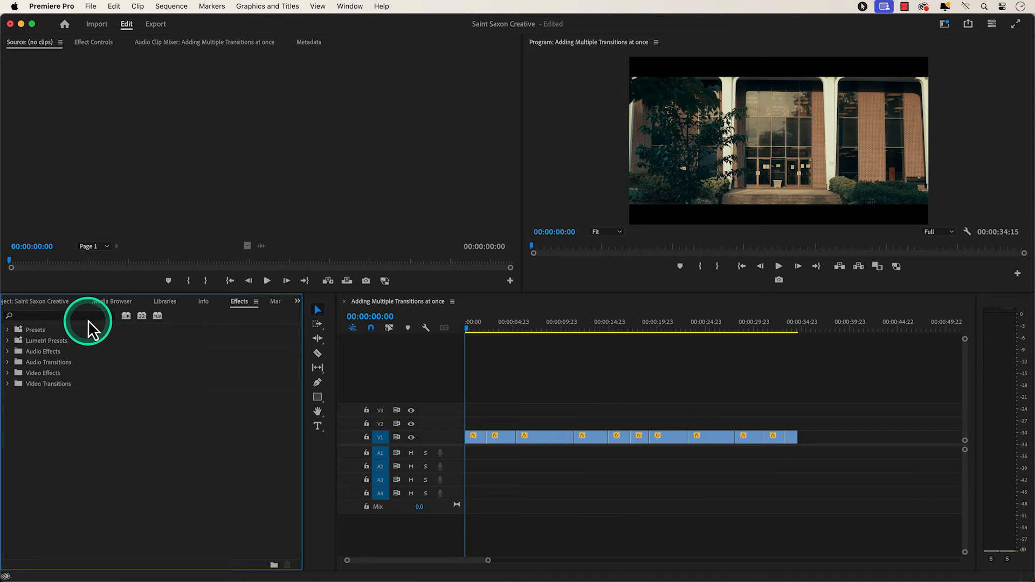
text(Dip to black)
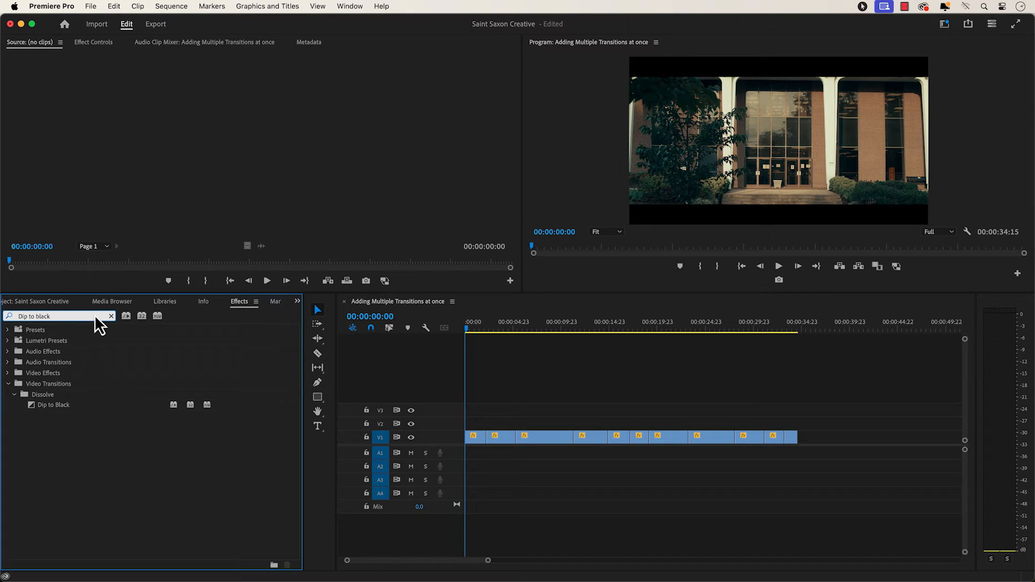
click(49, 405)
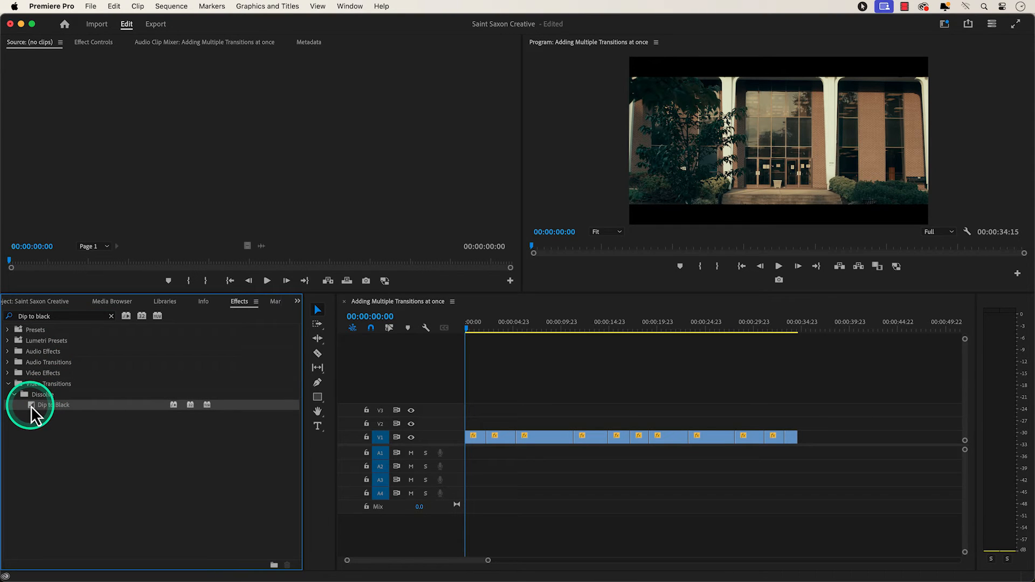
drag(54, 404, 494, 437)
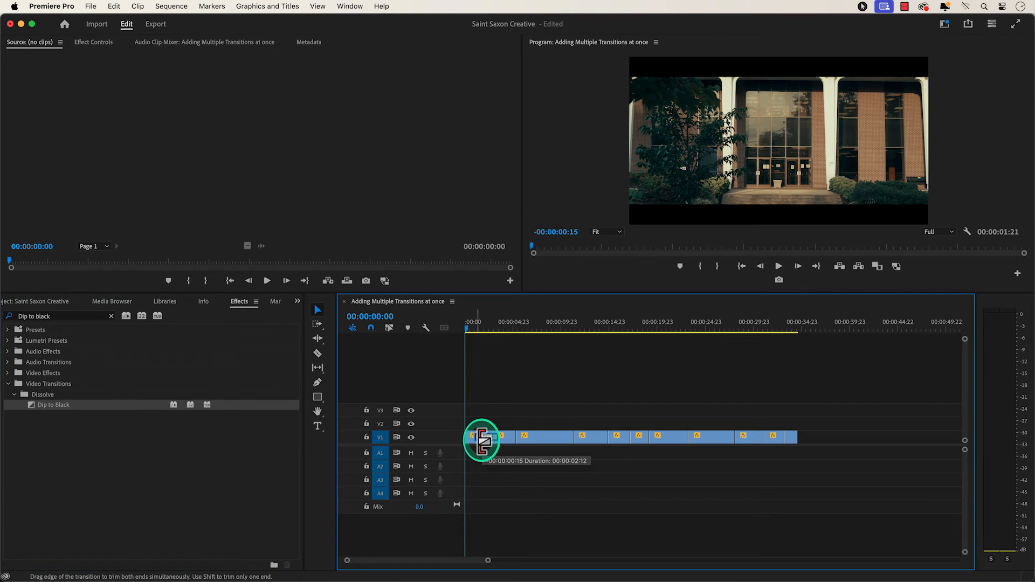
click(481, 438)
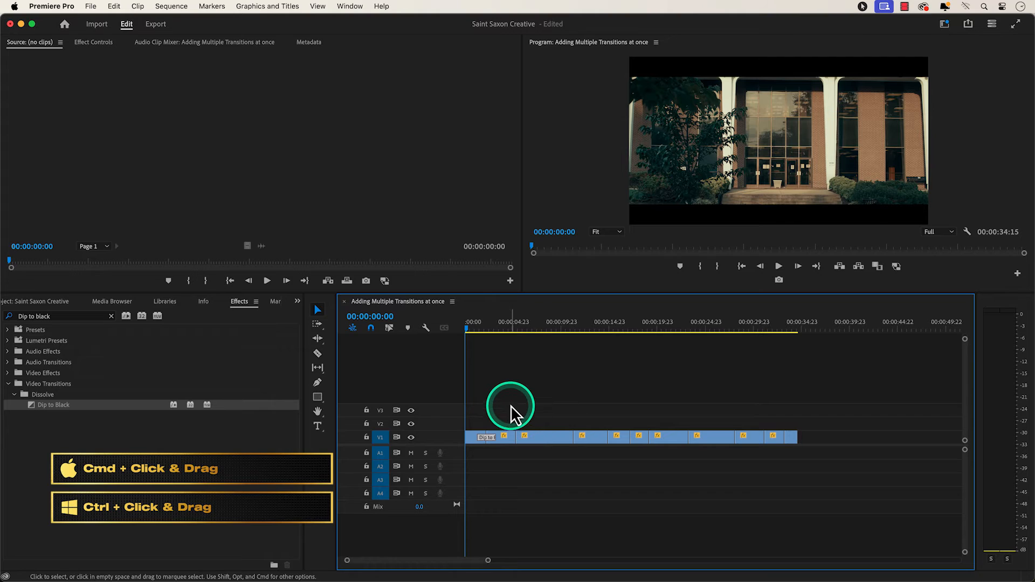
Step: Select every edit point along V1 and paste the Dip to Black transition onto all of them
drag(509, 405, 724, 481)
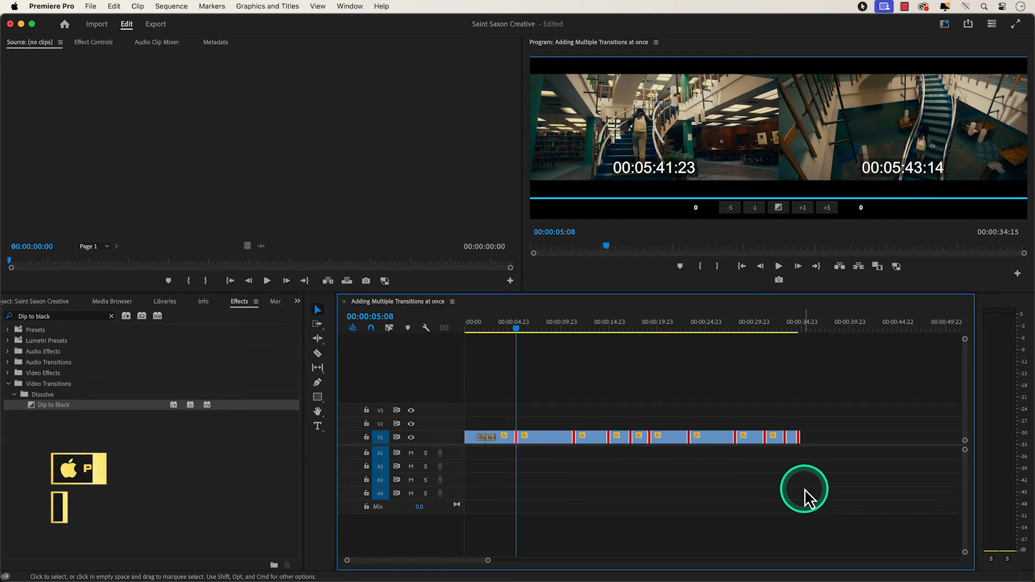
key(cmd+v)
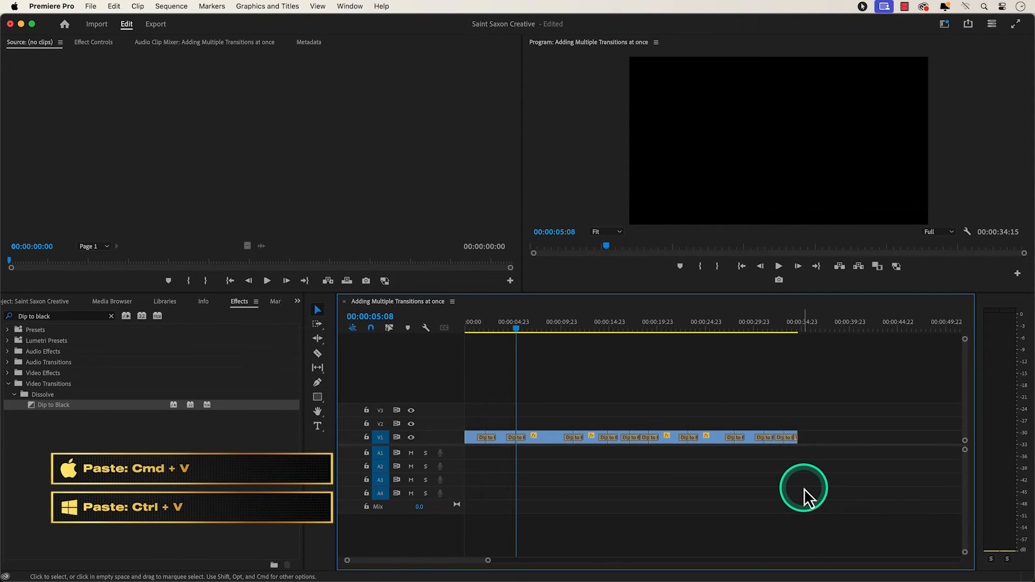
mouse_move(475, 367)
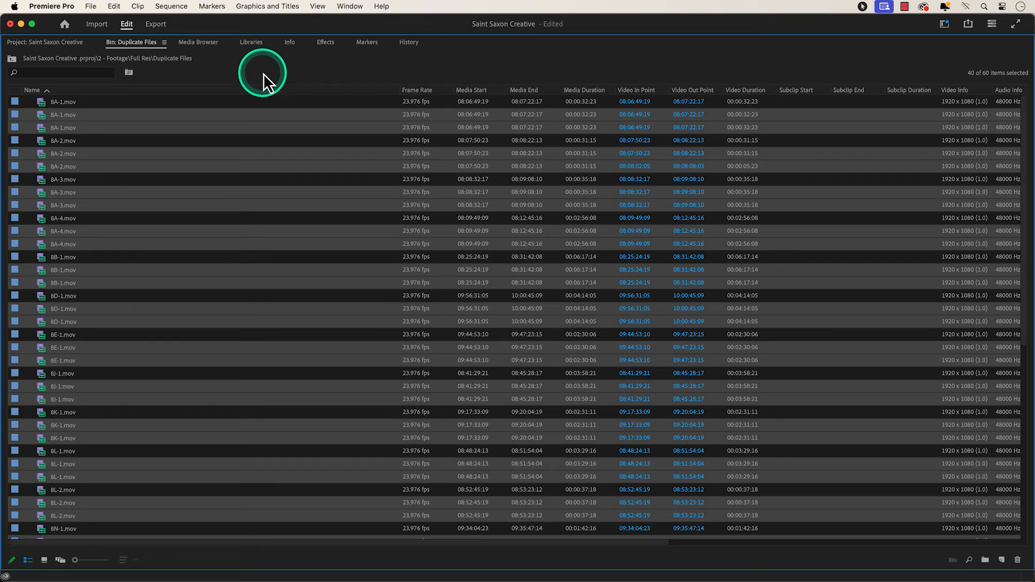
Step: Consolidate the Duplicate Files bin's 60 items down to 20 unique clips via Edit > Consolidate Duplicates
click(125, 5)
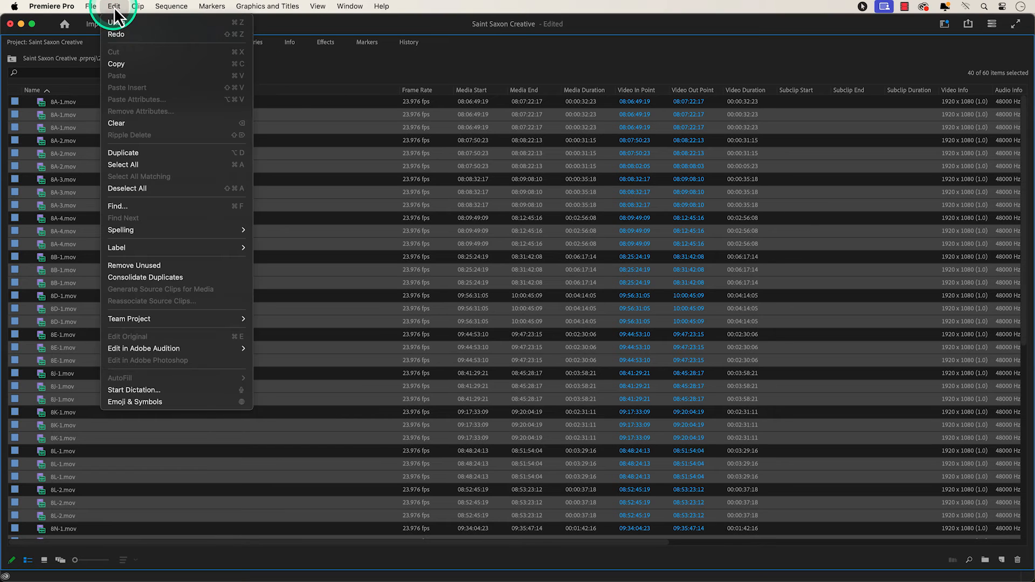
mouse_move(237, 287)
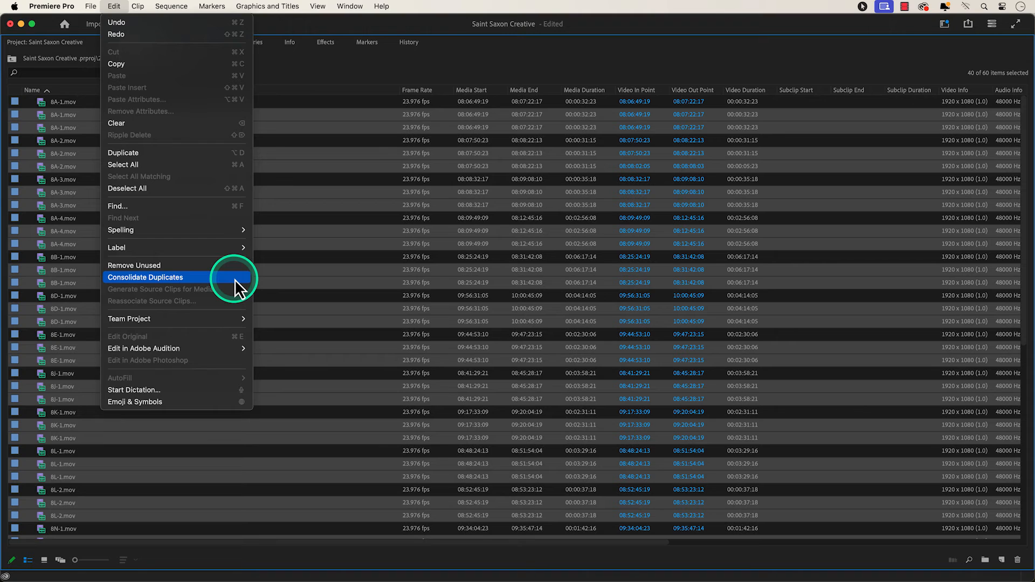
click(145, 277)
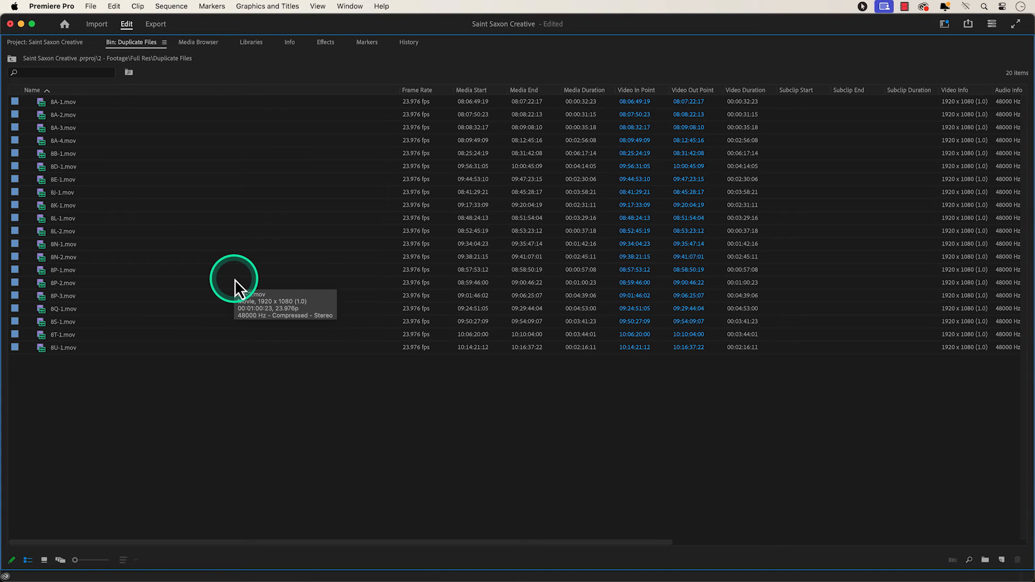
mouse_move(278, 90)
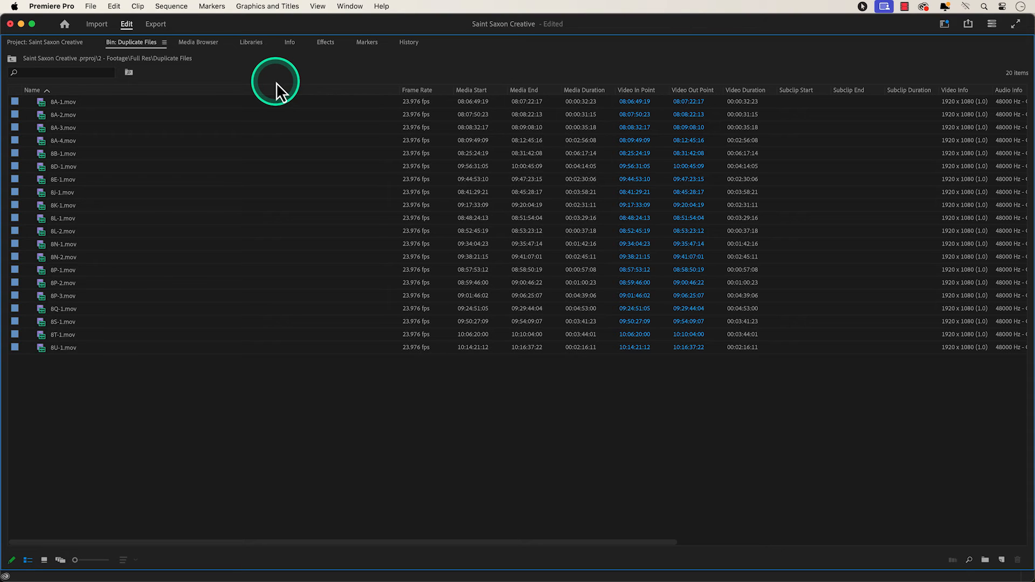
click(54, 5)
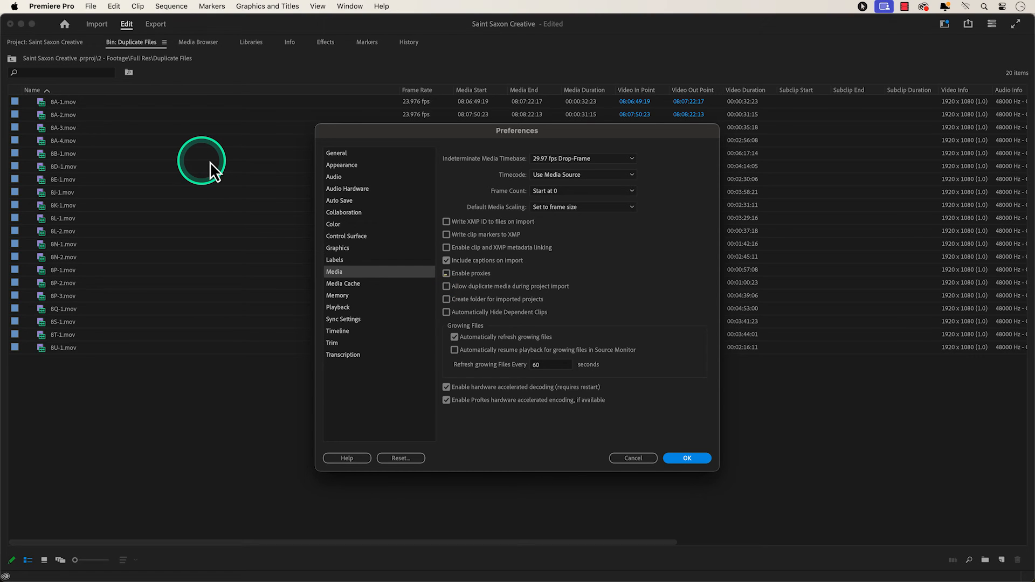
click(687, 459)
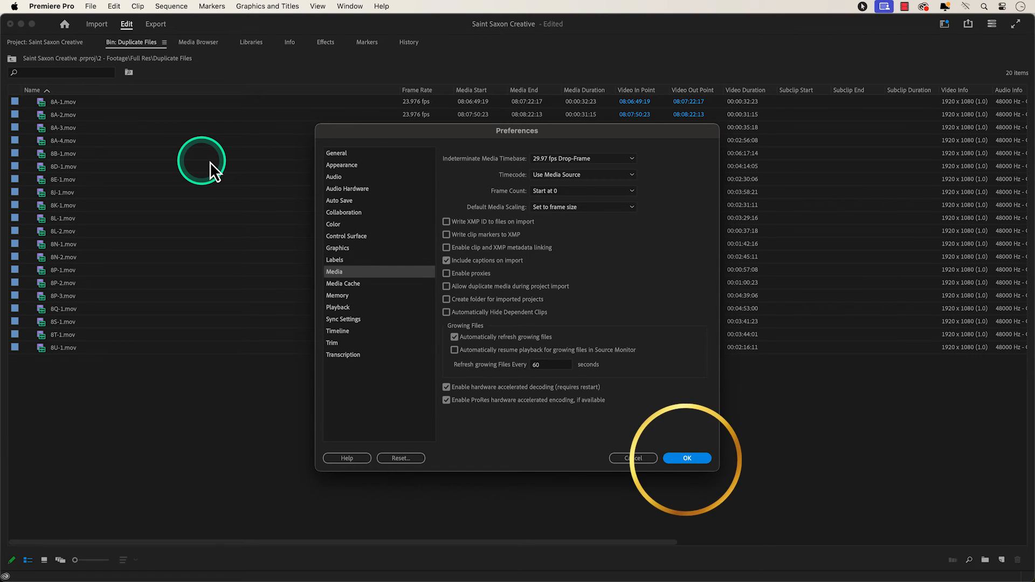
click(689, 458)
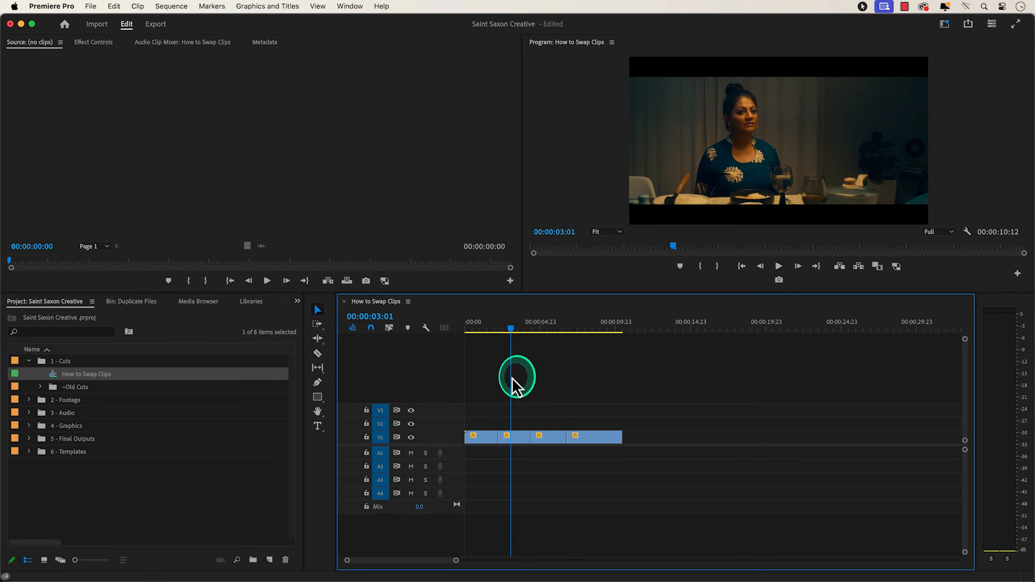
Step: Nudge the third clip up and back, then Command+Option-drag it onto its neighbour to swap their positions
click(552, 438)
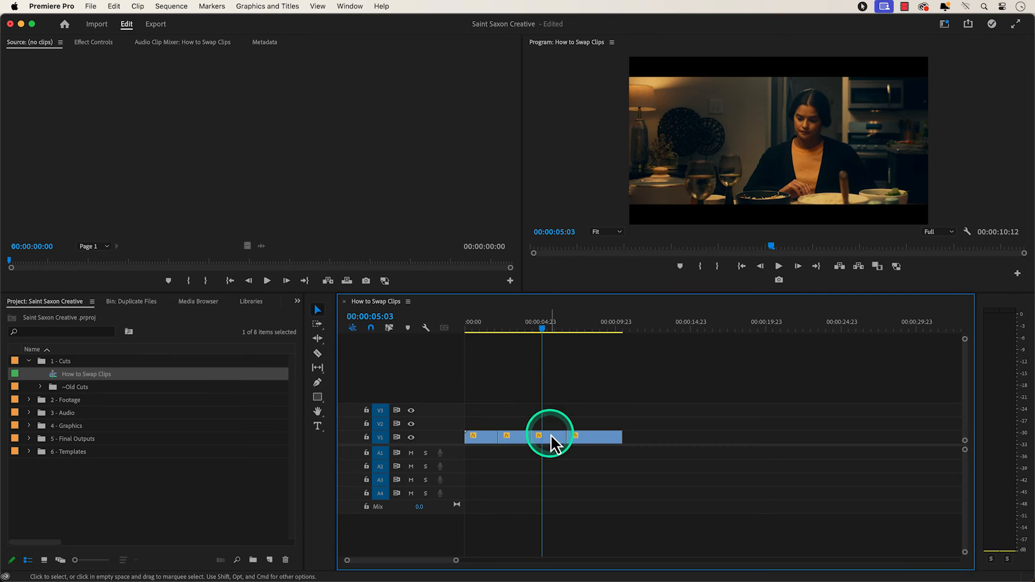
drag(548, 437, 525, 422)
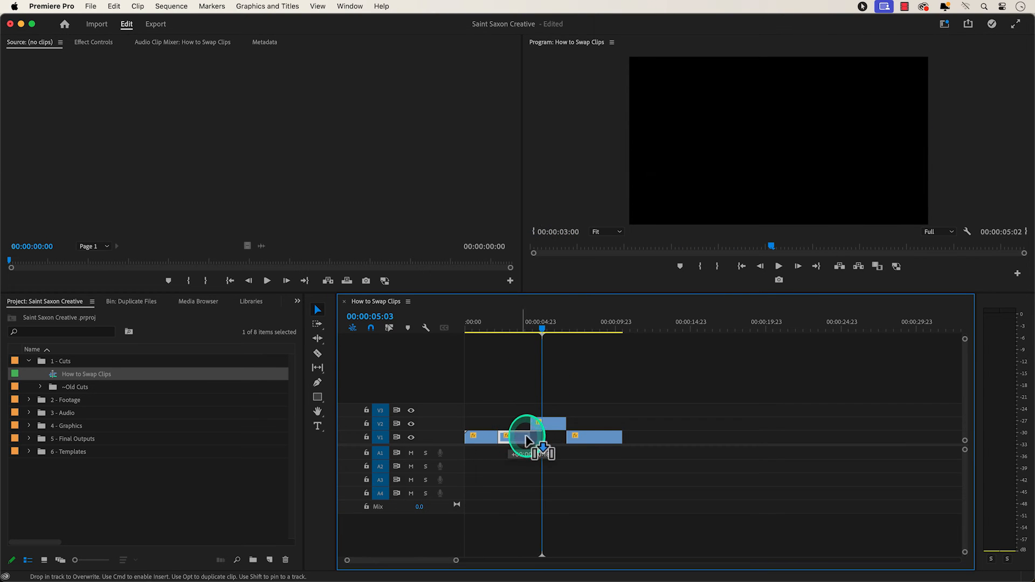
drag(528, 436, 544, 430)
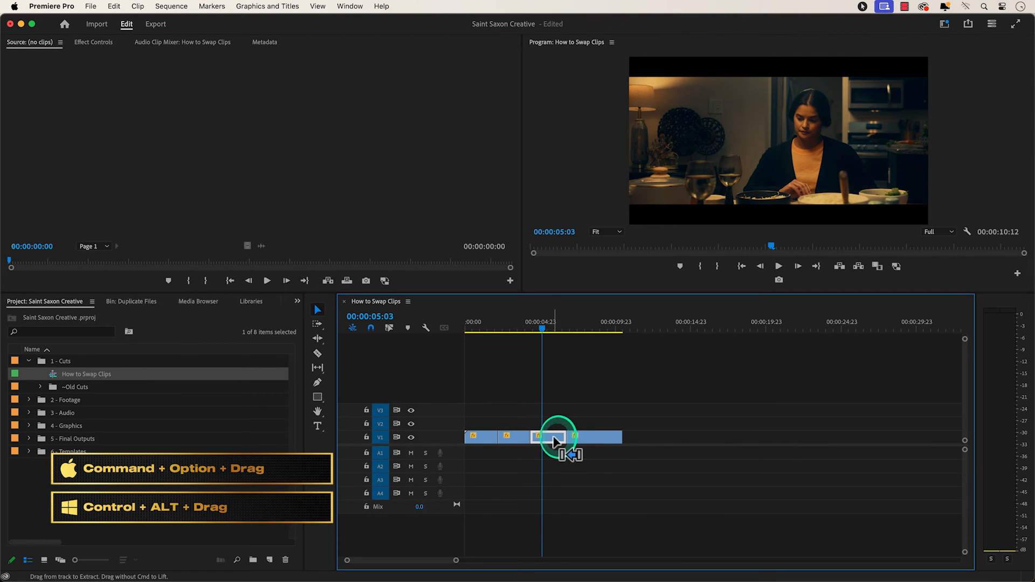
drag(557, 442, 522, 442)
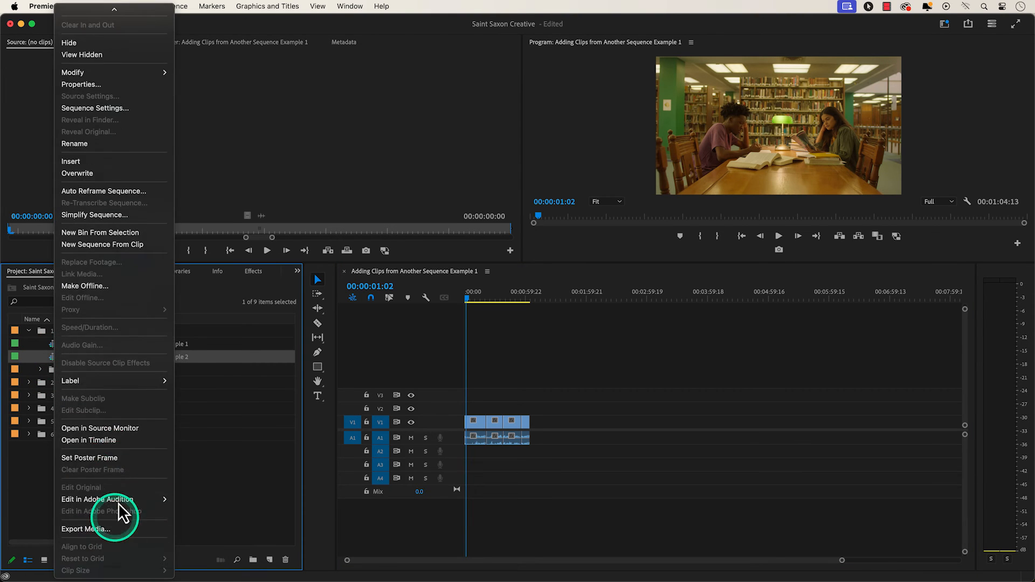
mouse_move(139, 447)
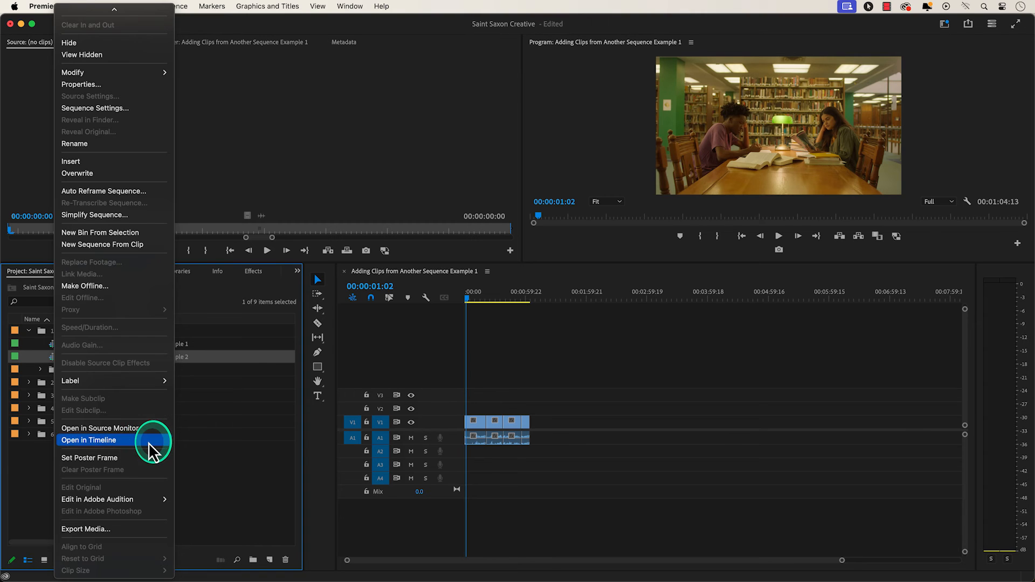
Step: Open the Adding Clips from Another Sequence Example 2 sequence in its own timeline tab
click(93, 440)
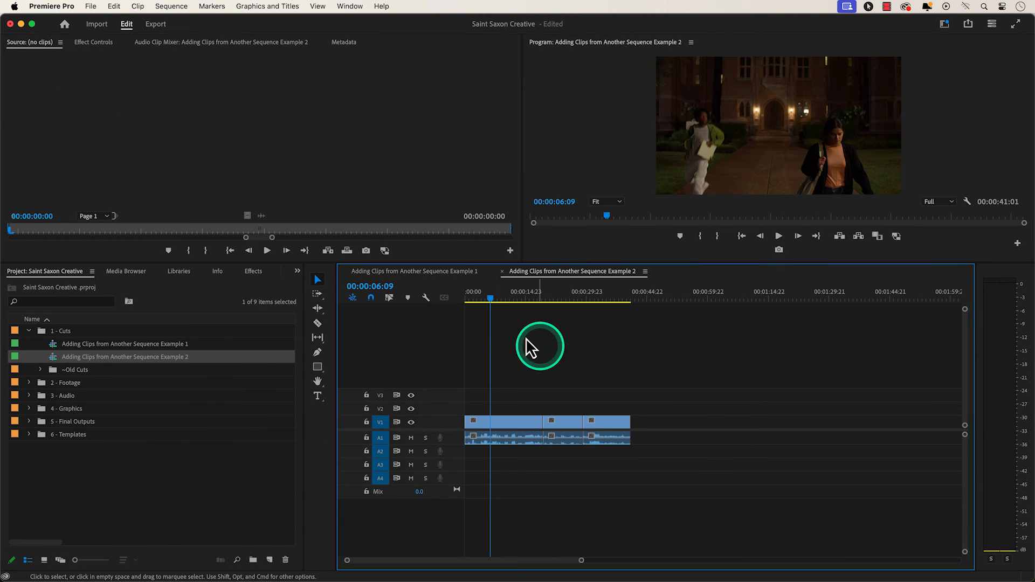
Step: Select every clip in Example 1 and drag them into the Example 2 sequence
click(414, 272)
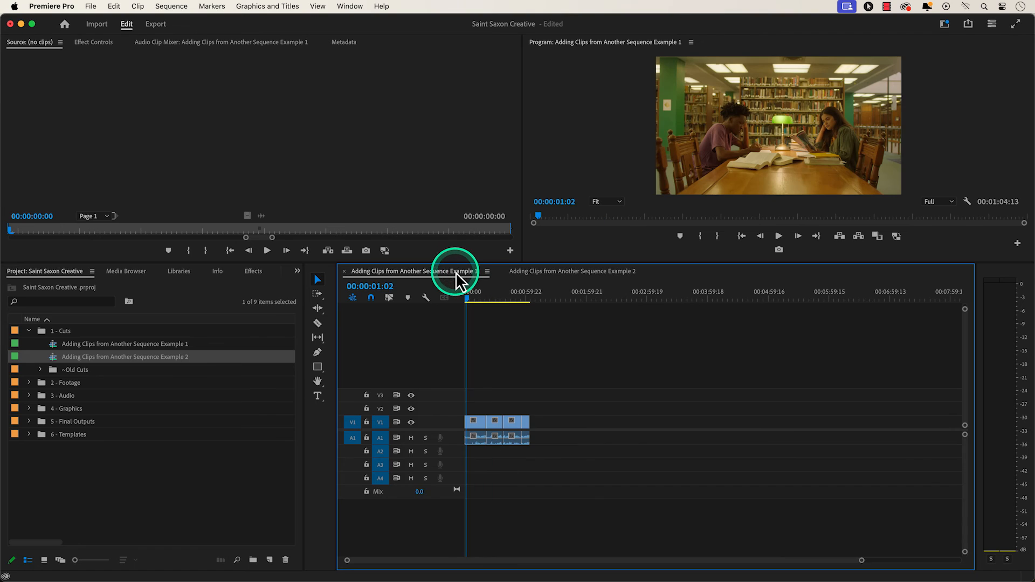
mouse_move(571, 462)
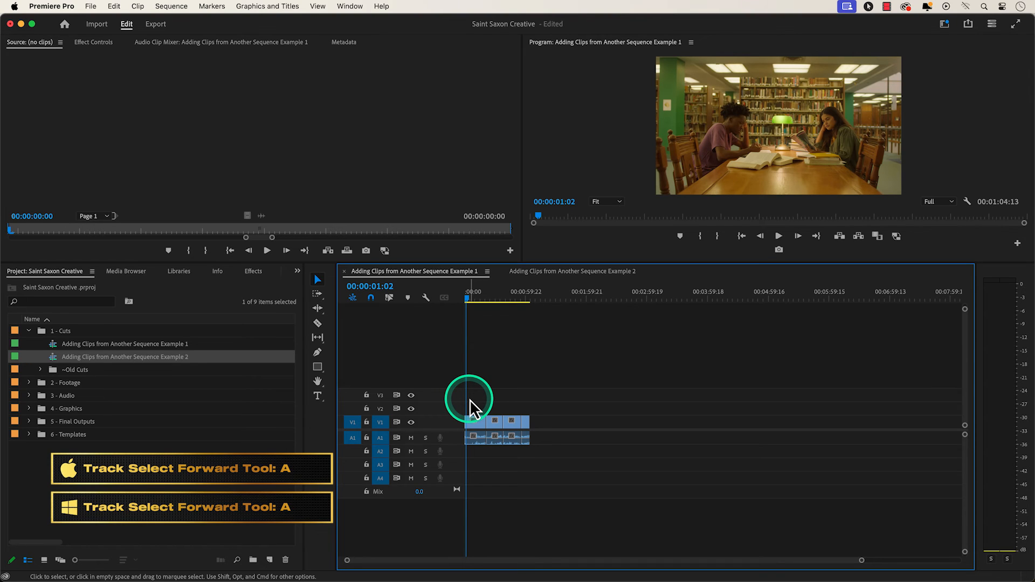
click(317, 294)
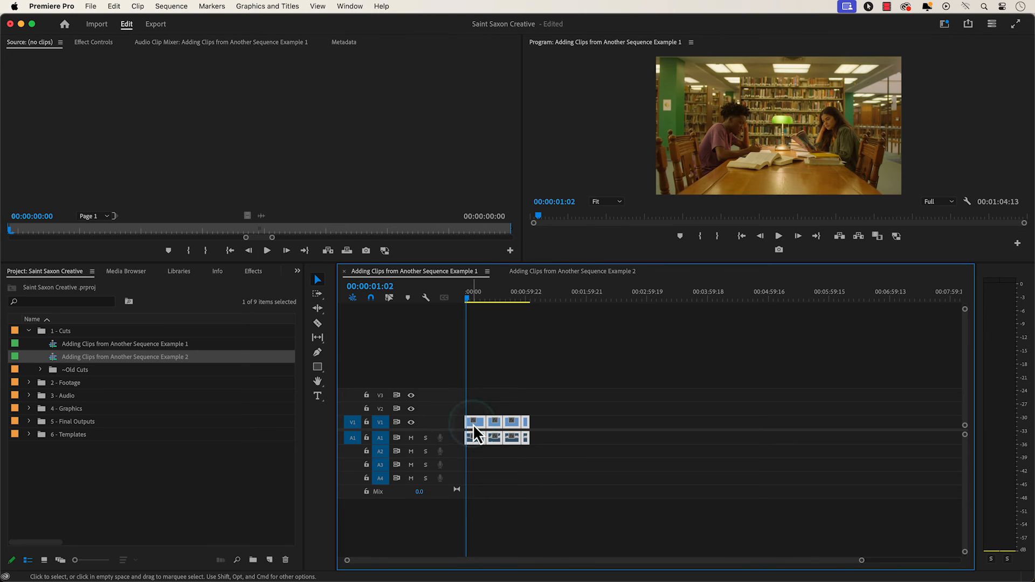
drag(495, 430, 483, 409)
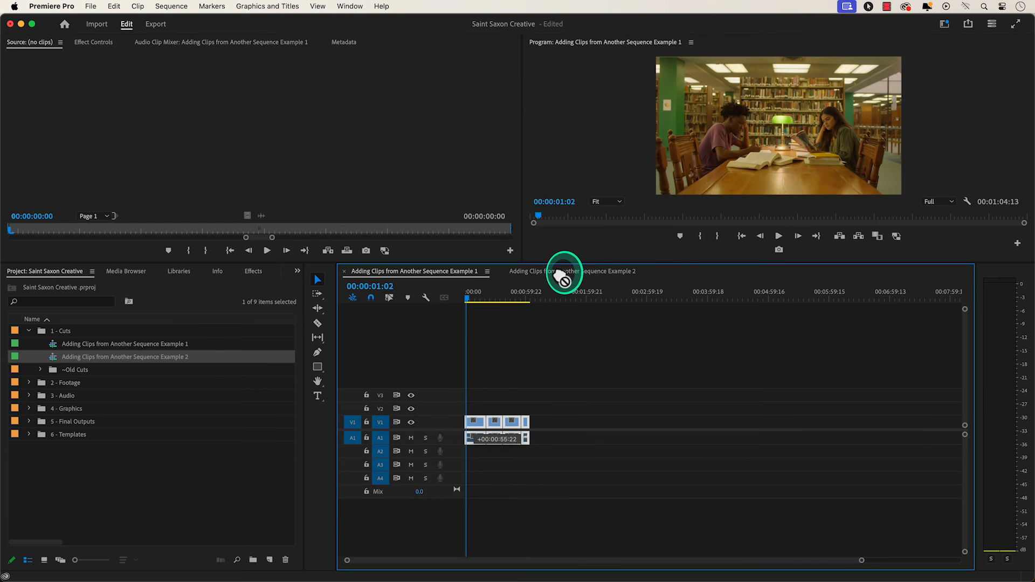
click(571, 272)
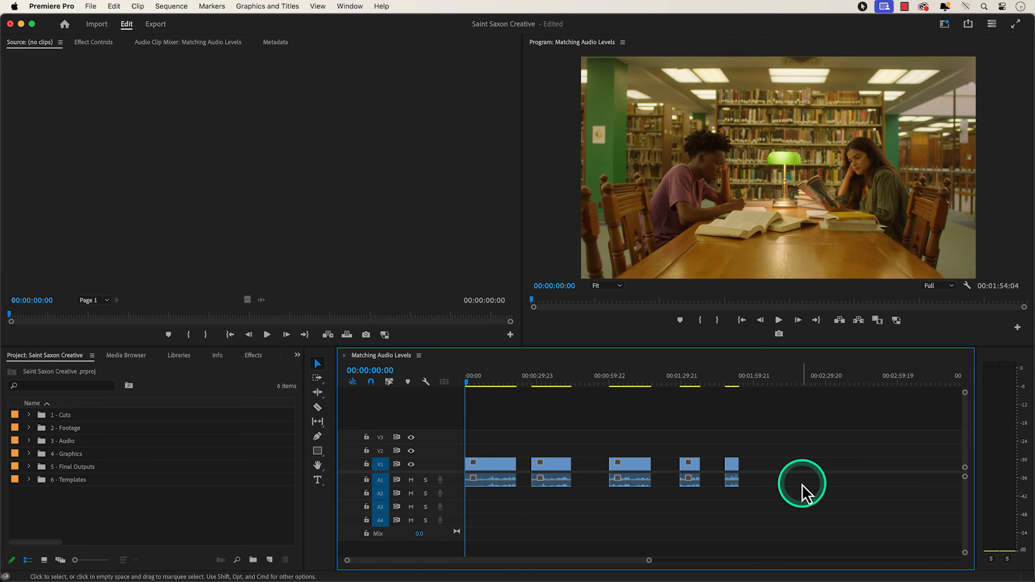
Step: Marquee-select all clips in the Matching Audio Levels sequence and bring up the Essential Sound panel
drag(802, 482, 662, 505)
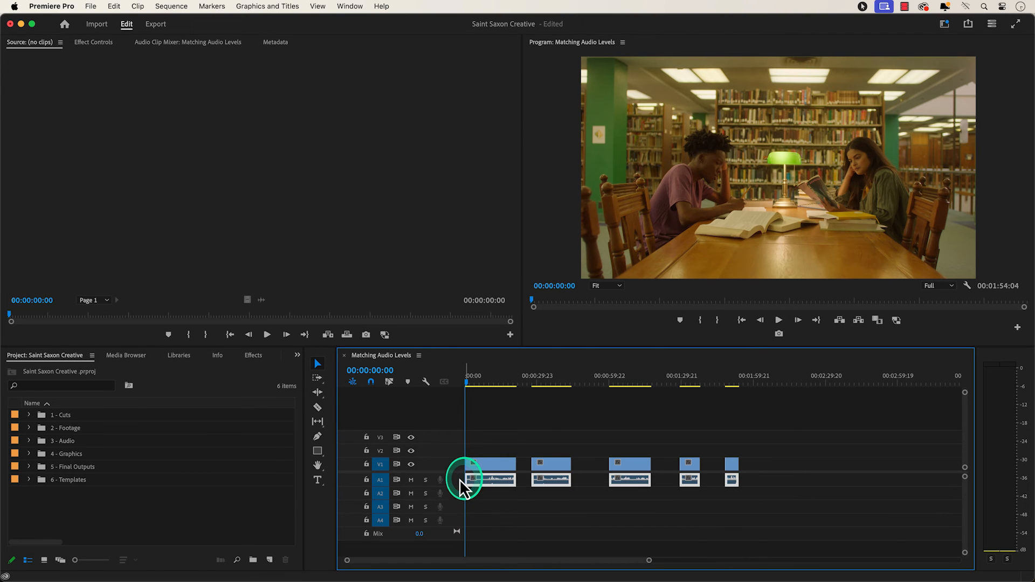
click(353, 5)
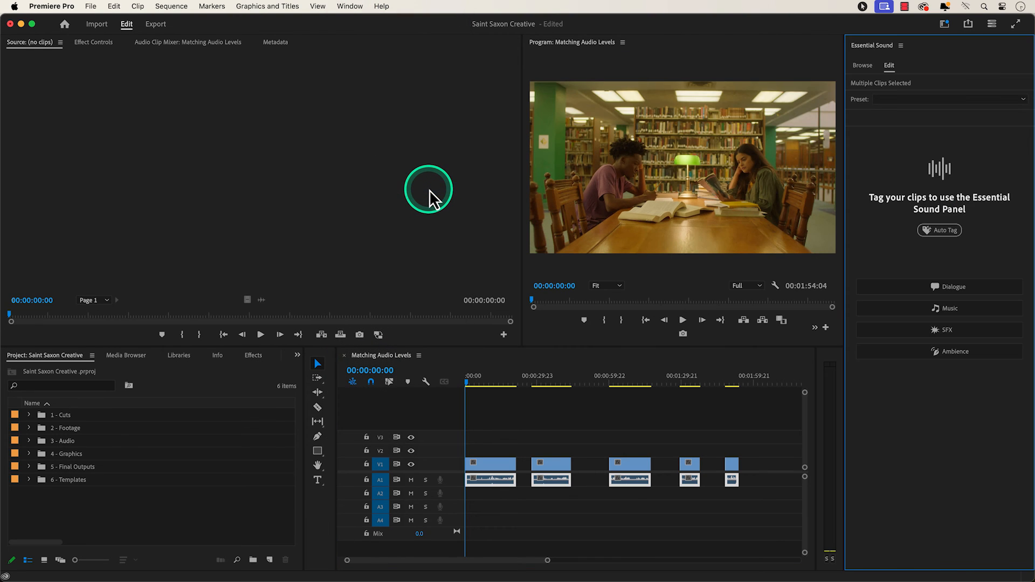
mouse_move(896, 145)
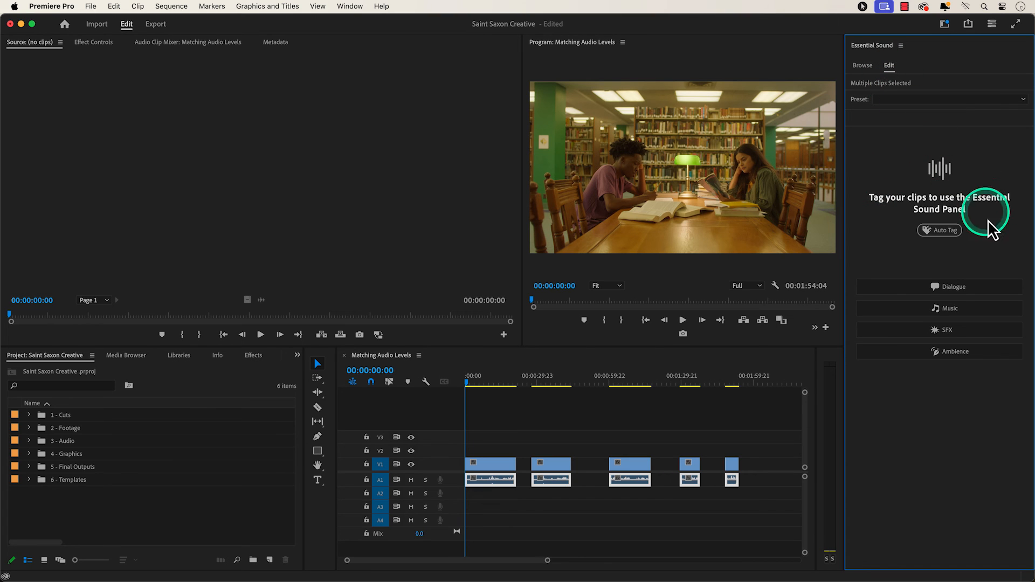
Step: Tag the selected clips as Dialogue and Auto-Match them to the -23.00 LUFS loudness target
click(940, 287)
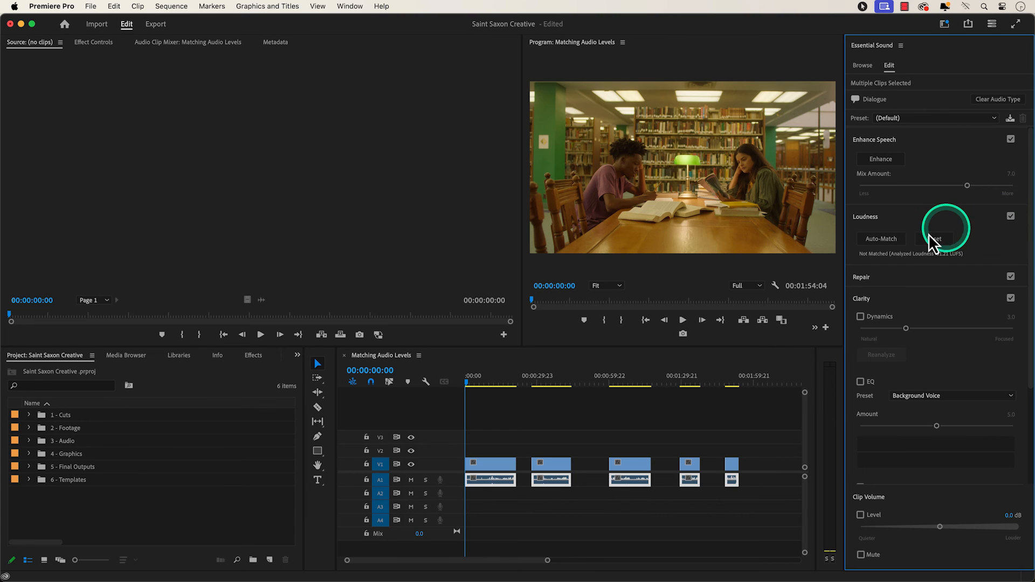
click(882, 239)
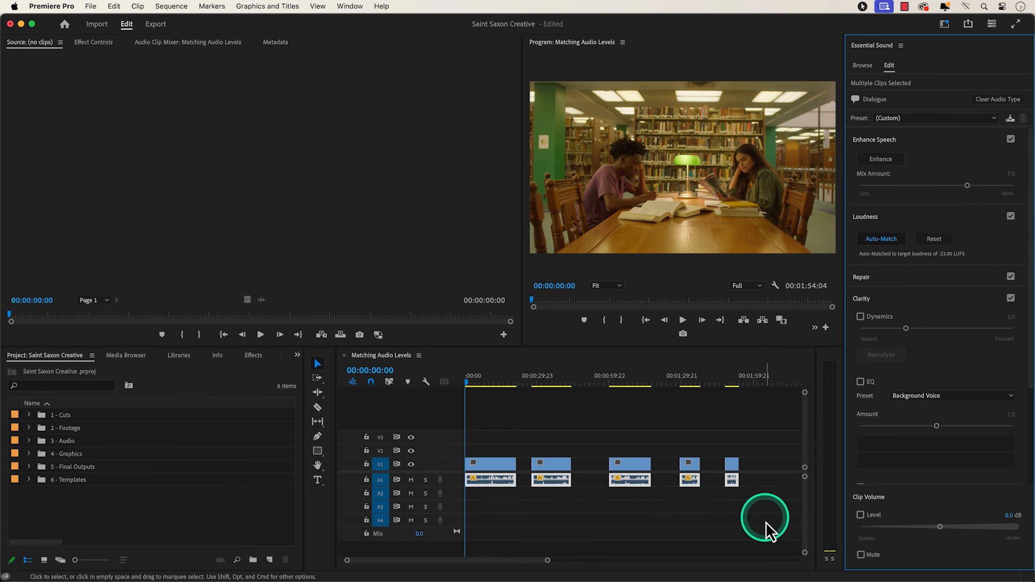